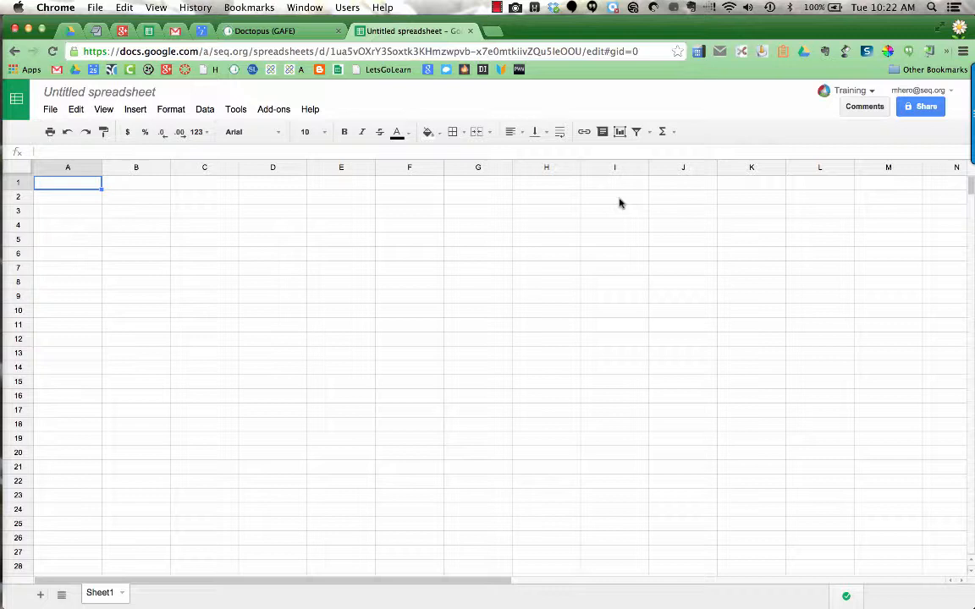
pyautogui.moveTo(310, 83)
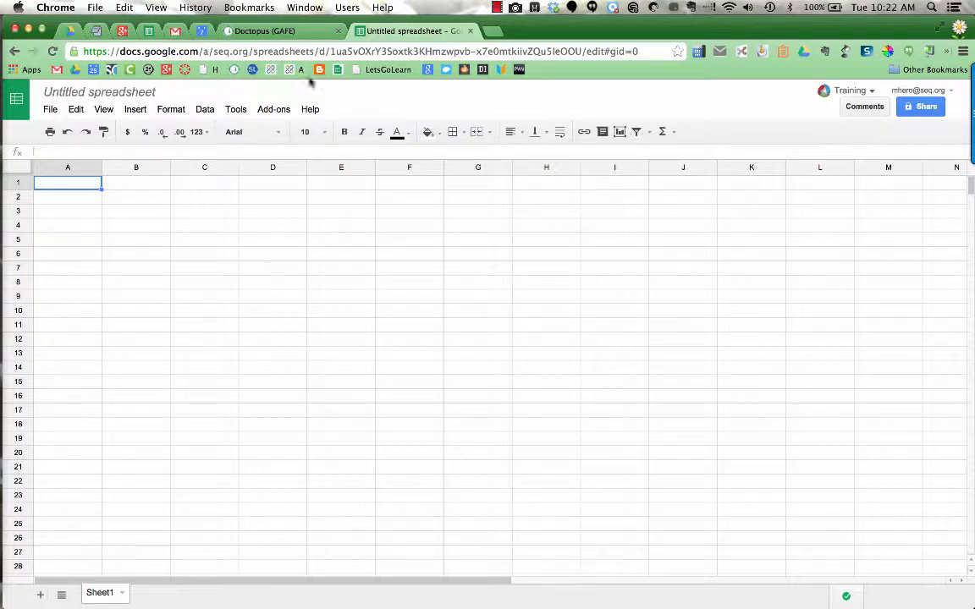
# Step: Launch the Doctopus add-on so its sidebar shows Step 1 roster selection
pyautogui.click(273, 108)
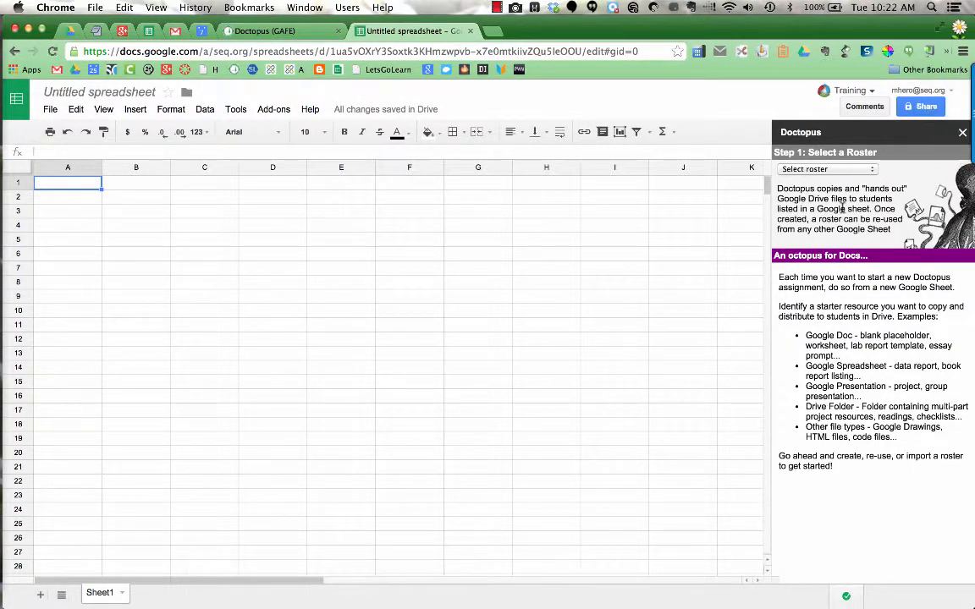
# Step: Choose the 1st Period 2014-2015 roster from the saved rosters list
pyautogui.click(825, 168)
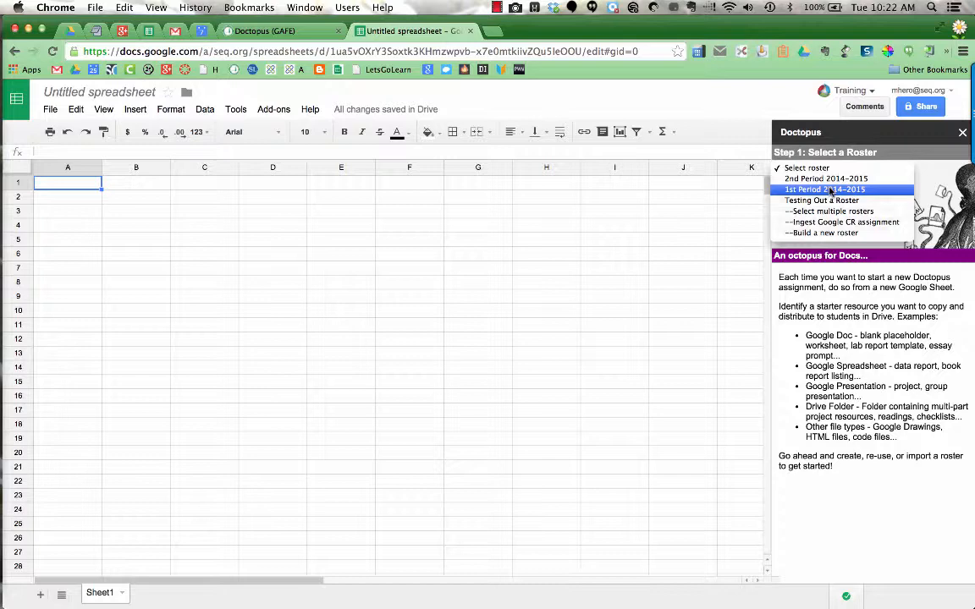
pyautogui.click(825, 189)
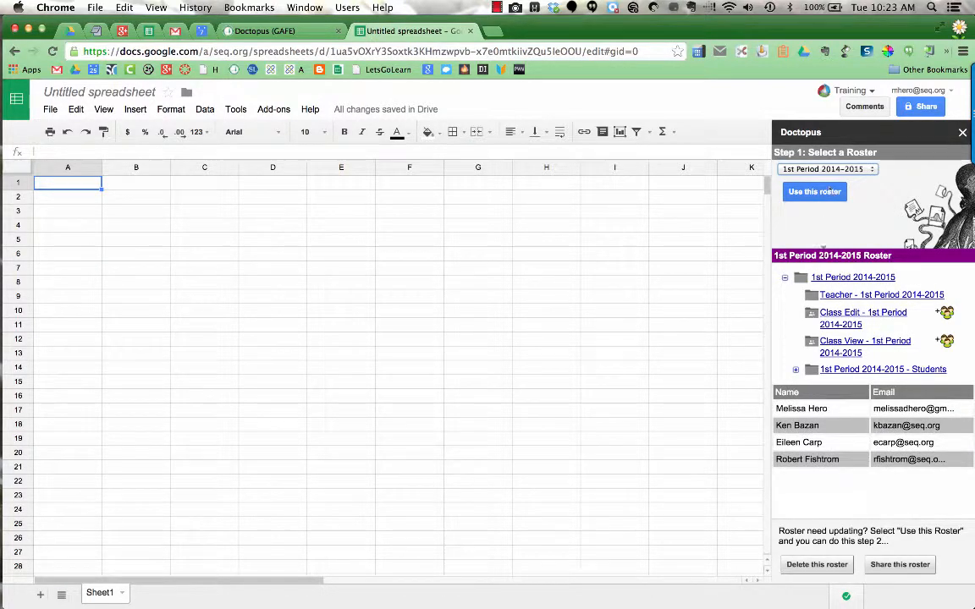
pyautogui.moveTo(861, 467)
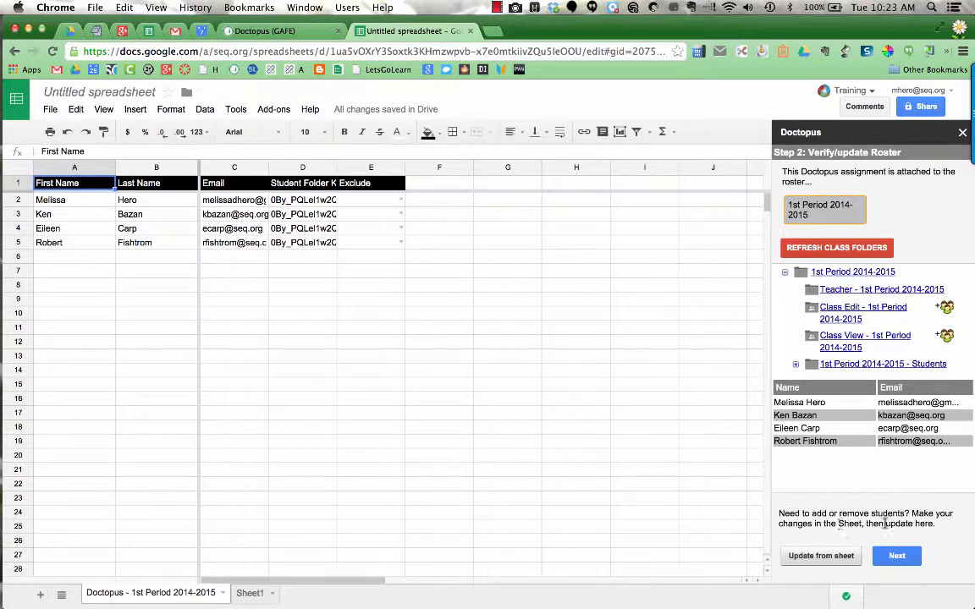
pyautogui.moveTo(165, 292)
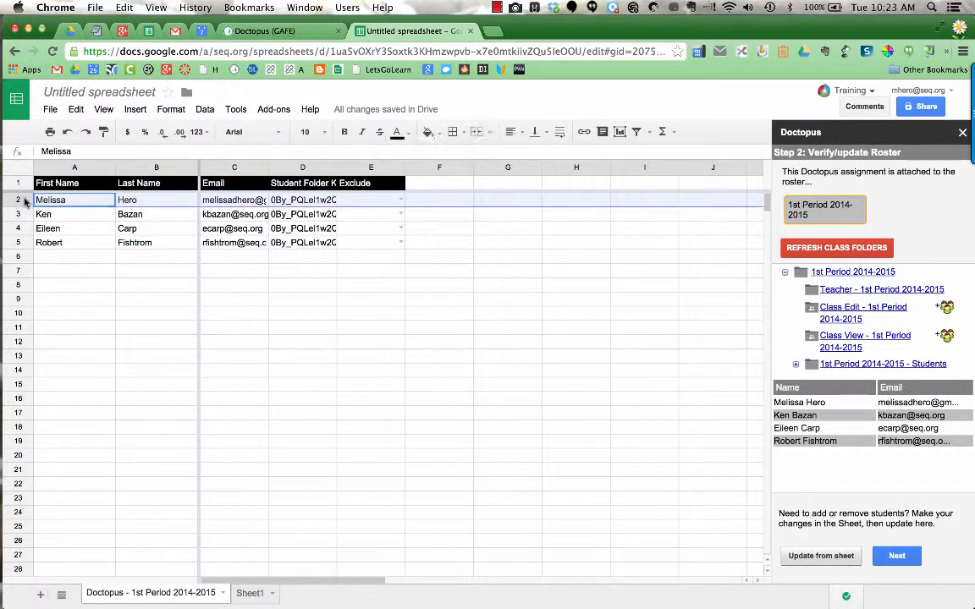
pyautogui.rightClick(73, 199)
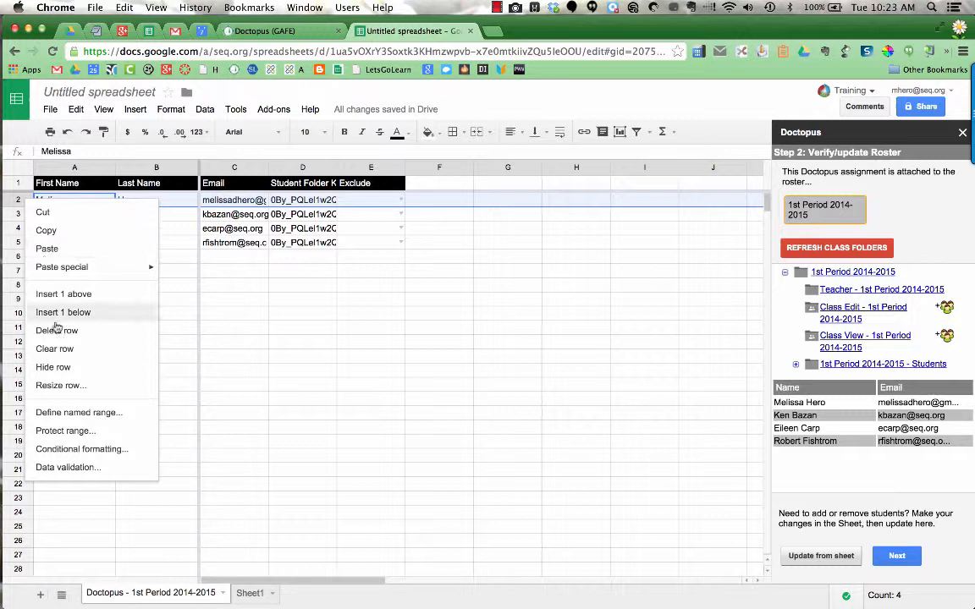
pyautogui.click(57, 330)
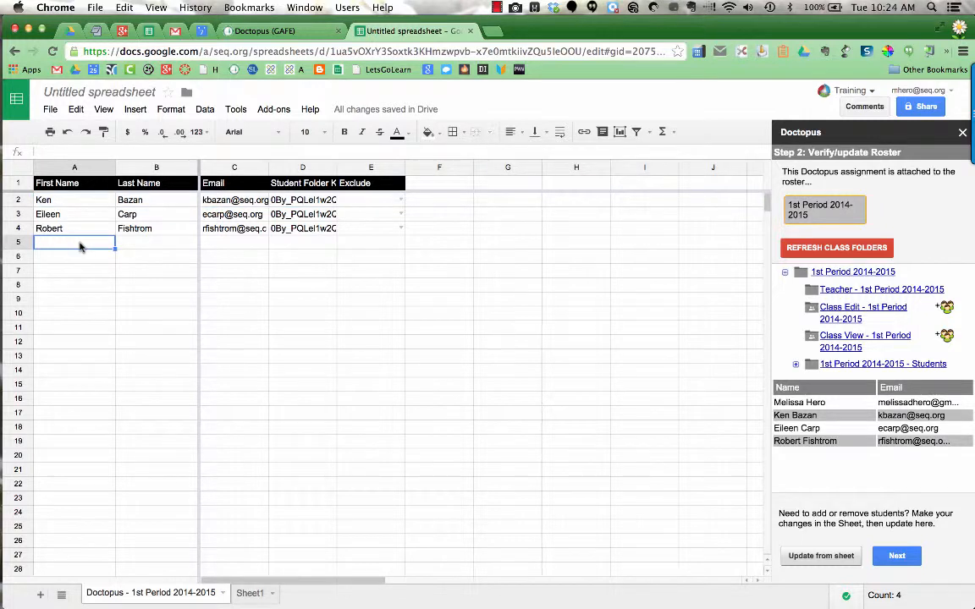
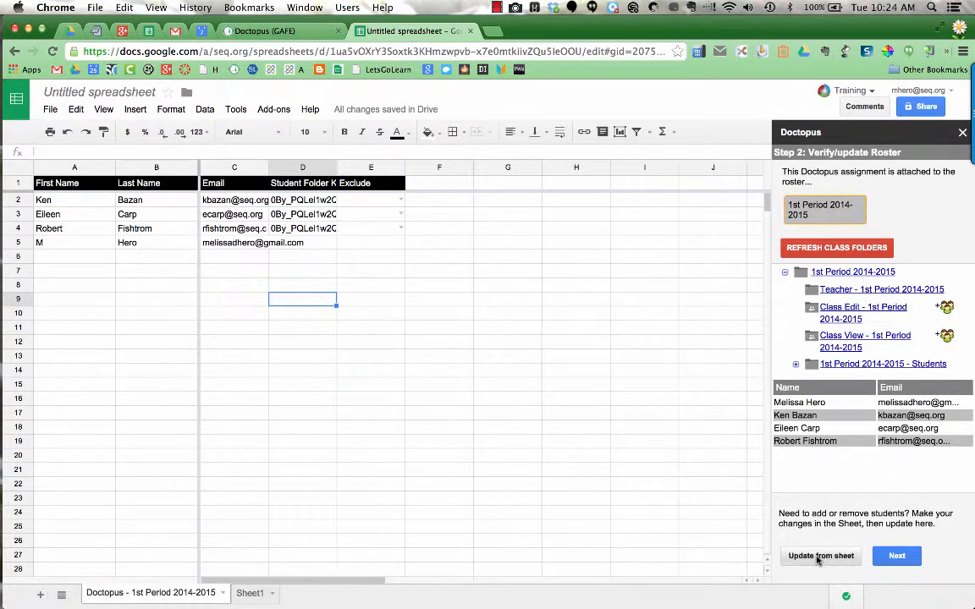
# Step: Update the 1st Period 2014-2015 roster from the sheet and confirm overwriting it
pyautogui.click(820, 556)
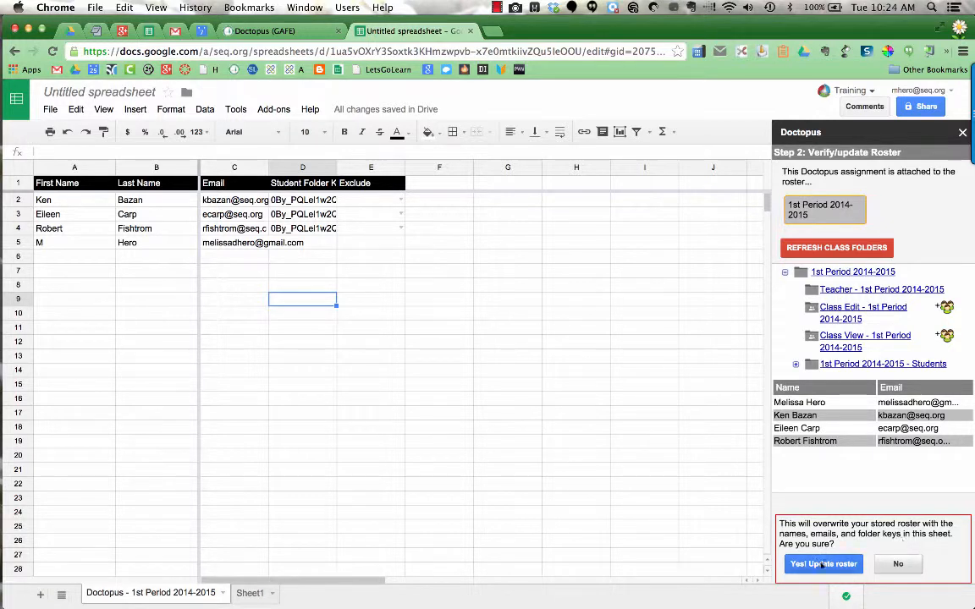
pyautogui.click(823, 564)
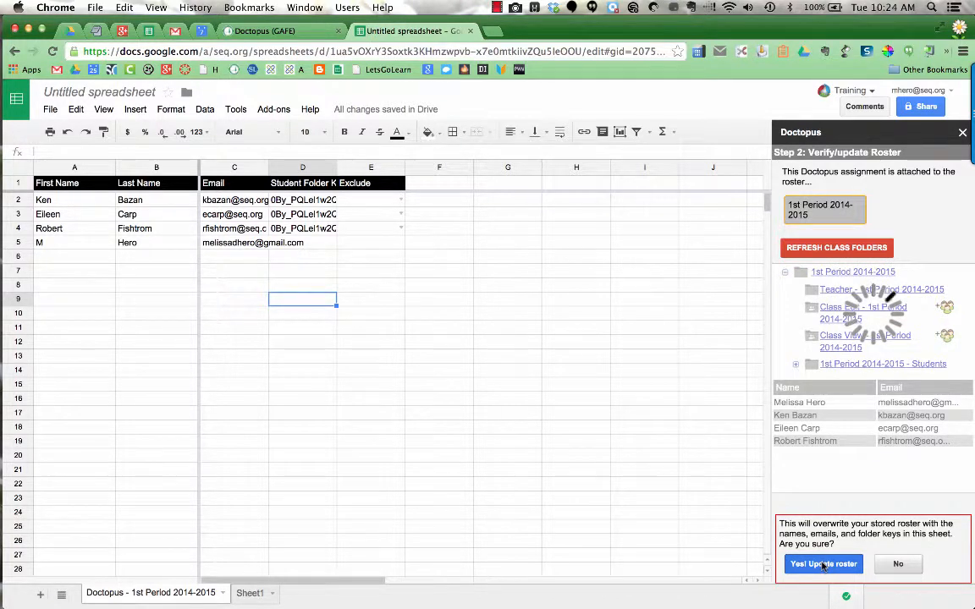
pyautogui.click(822, 564)
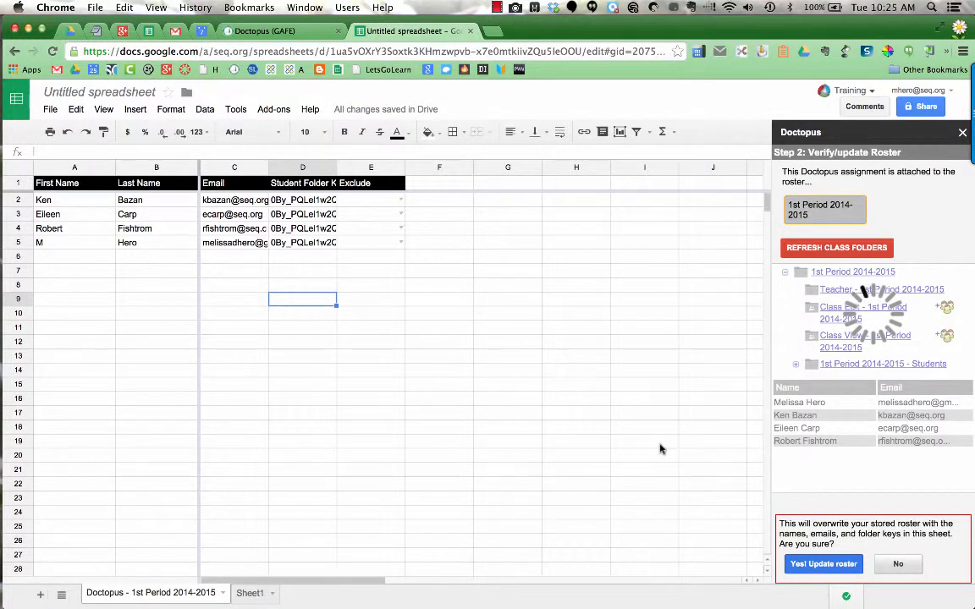
pyautogui.click(822, 564)
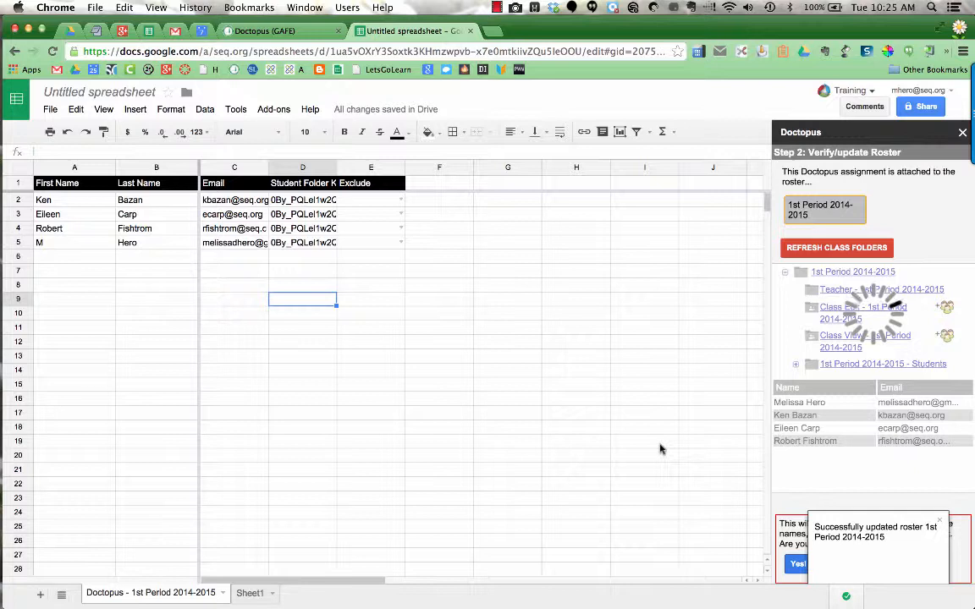
pyautogui.moveTo(585, 470)
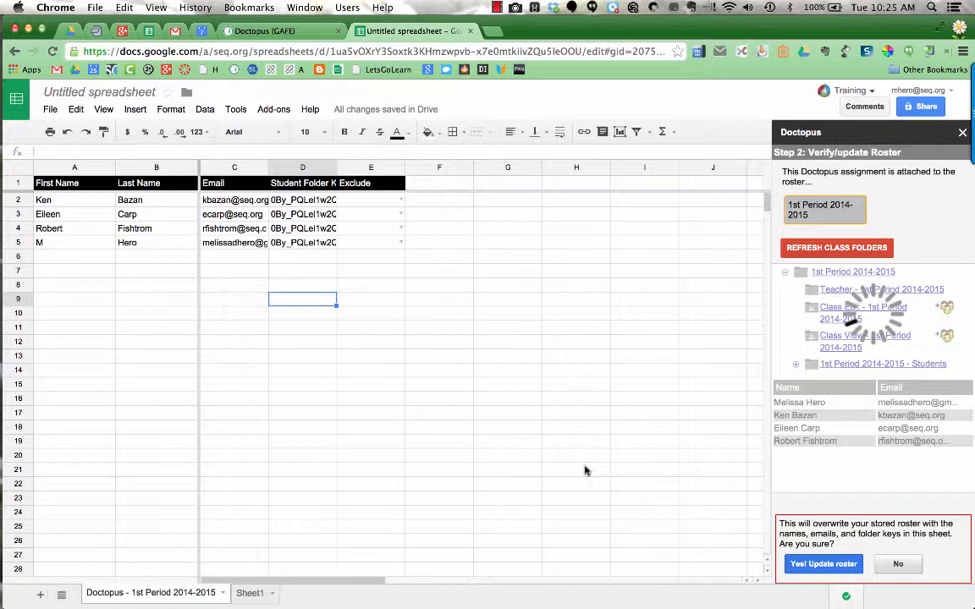
# Step: Let Doctopus finish refreshing class folders, leaving M Hero listed last
pyautogui.click(822, 563)
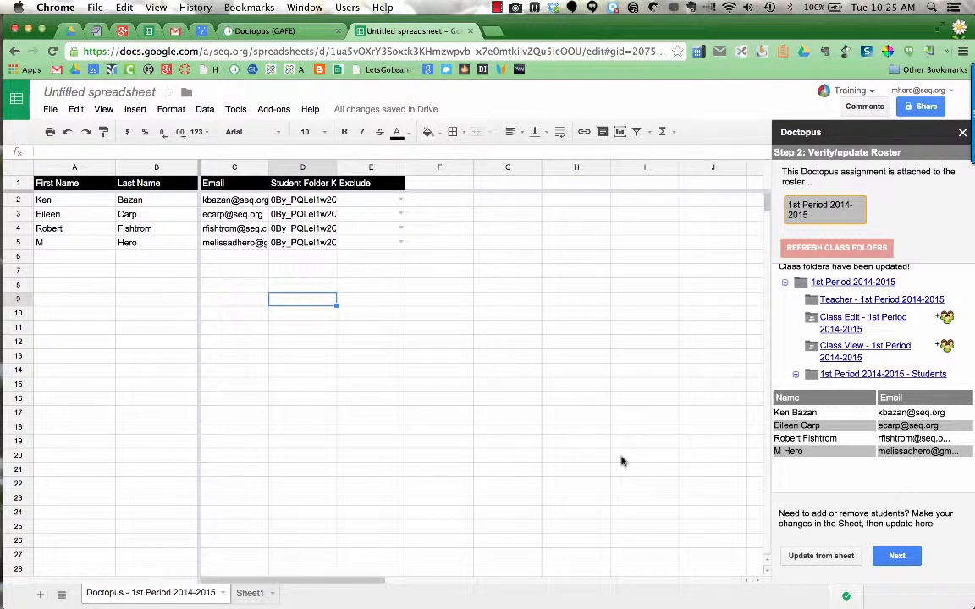
pyautogui.moveTo(851, 481)
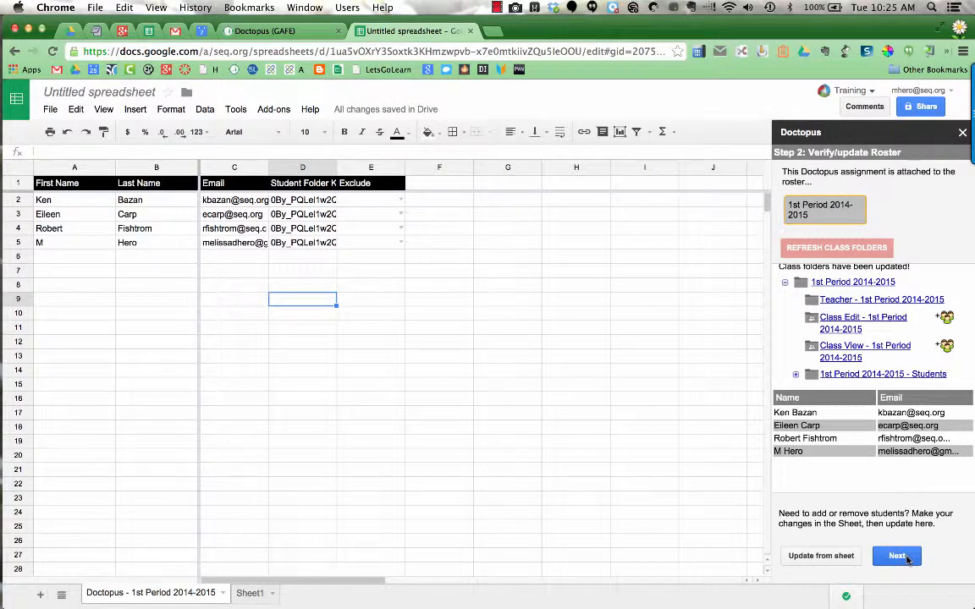
# Step: Advance the Doctopus sidebar to Step 3: Set sharing arrangement
pyautogui.click(896, 555)
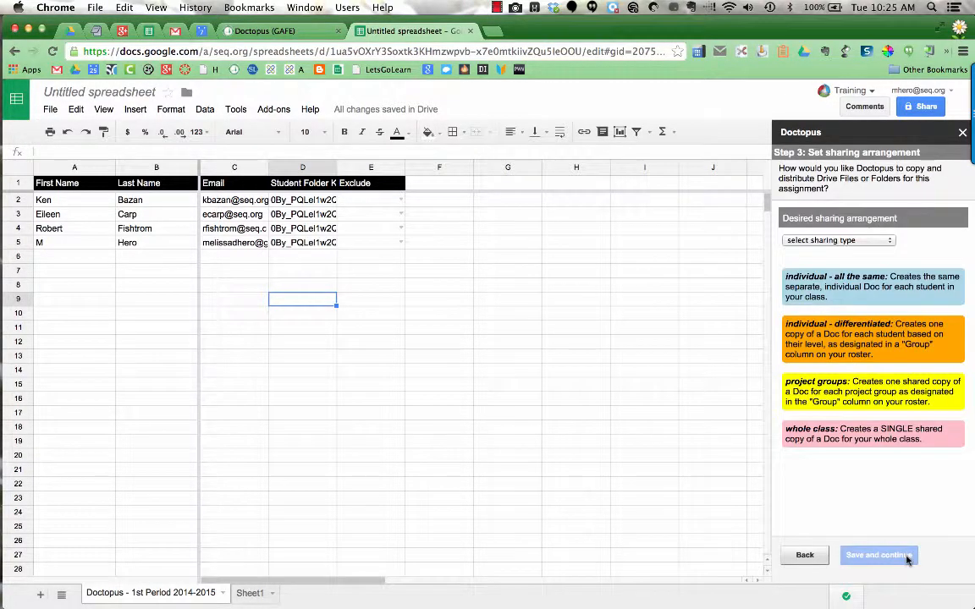